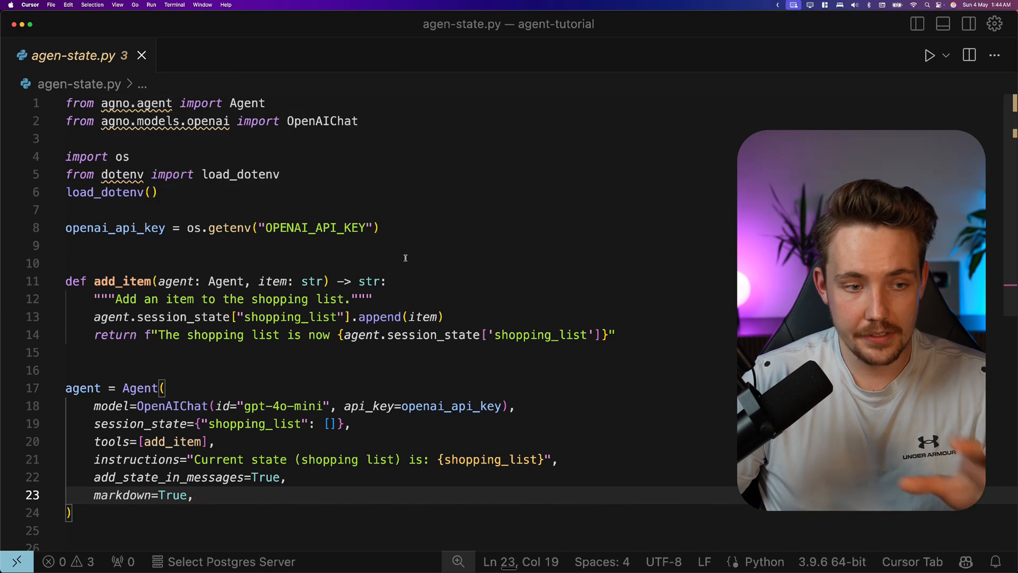
Review the shopping_list key and session state code, then open a new terminal.
scroll("down", 3)
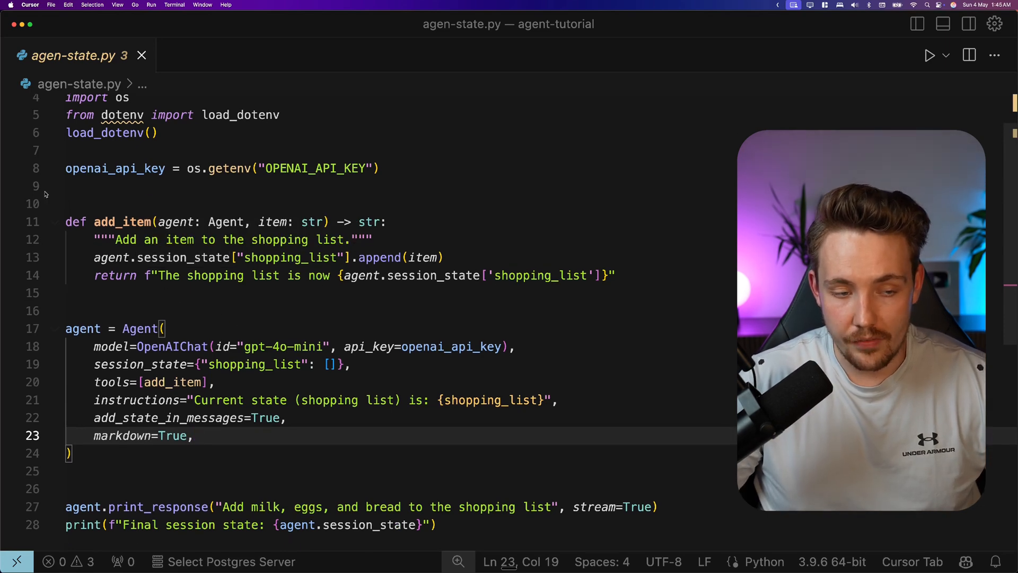
double_click(272, 221)
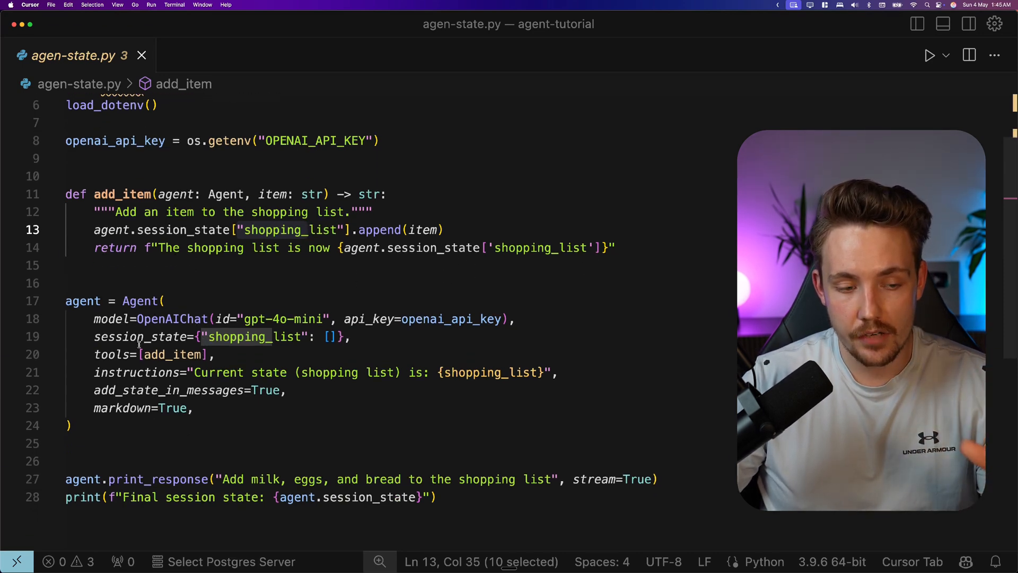
scroll("down", 3)
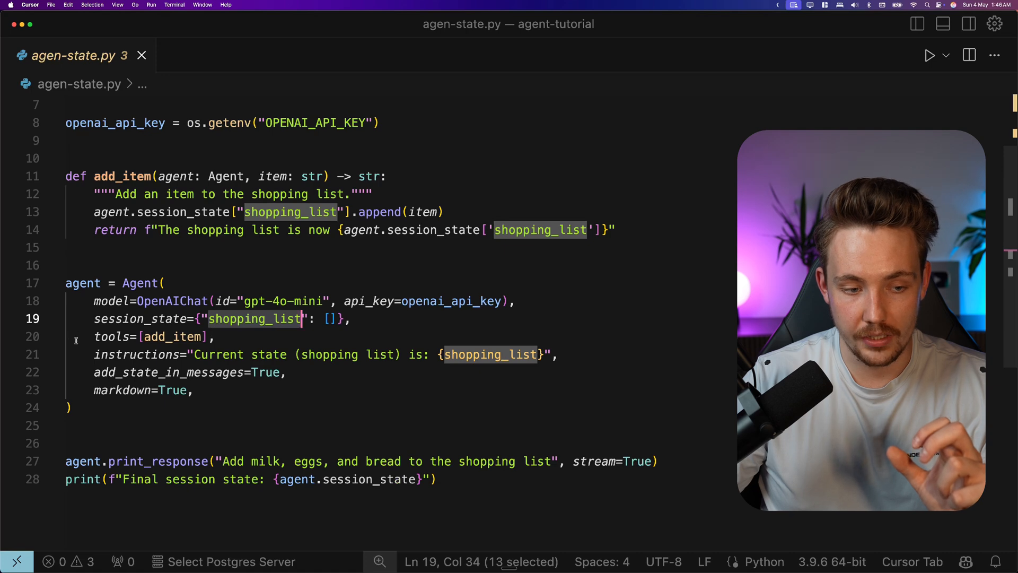
double_click(172, 337)
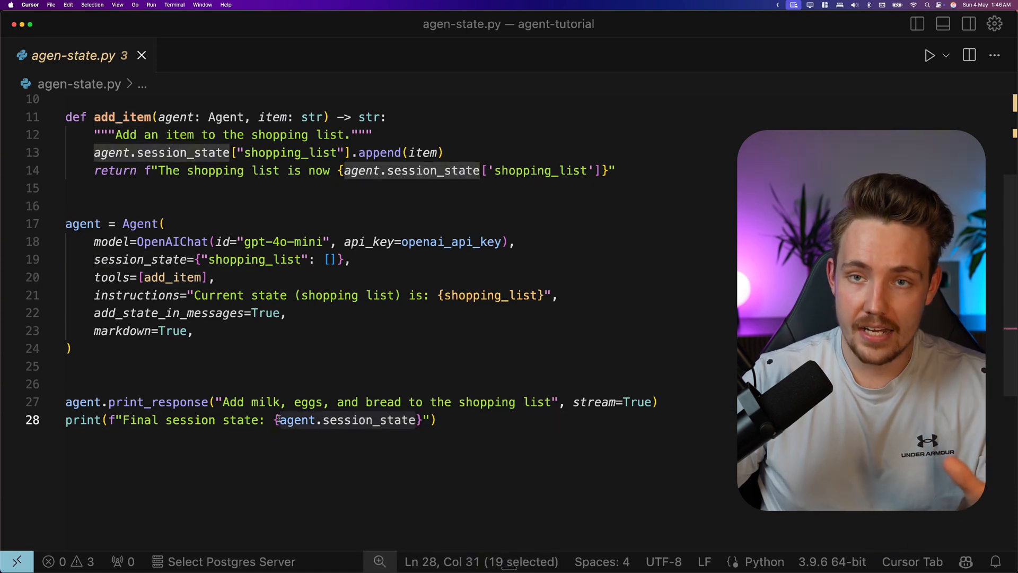
mouse_move(319, 409)
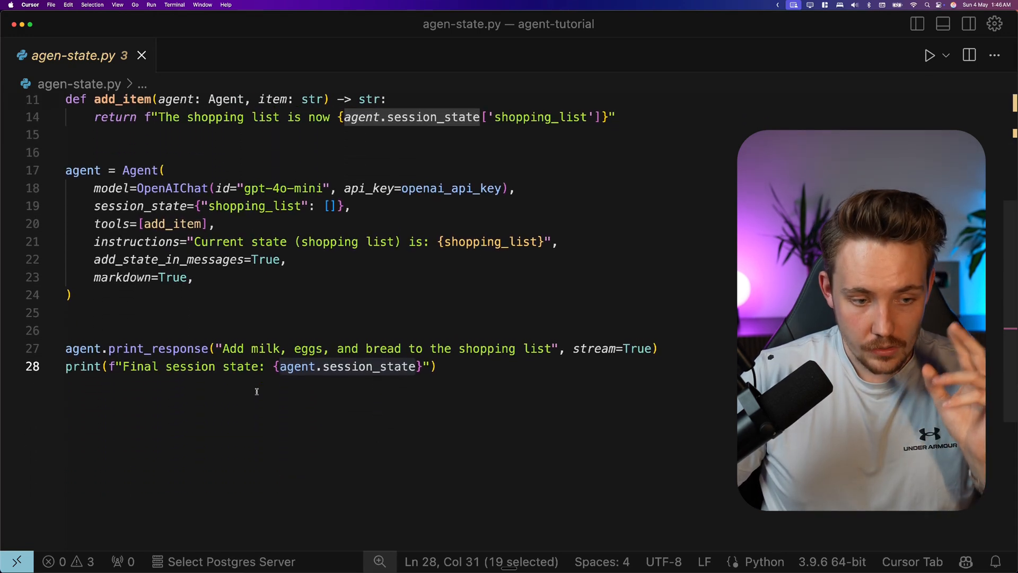
left_click(174, 5)
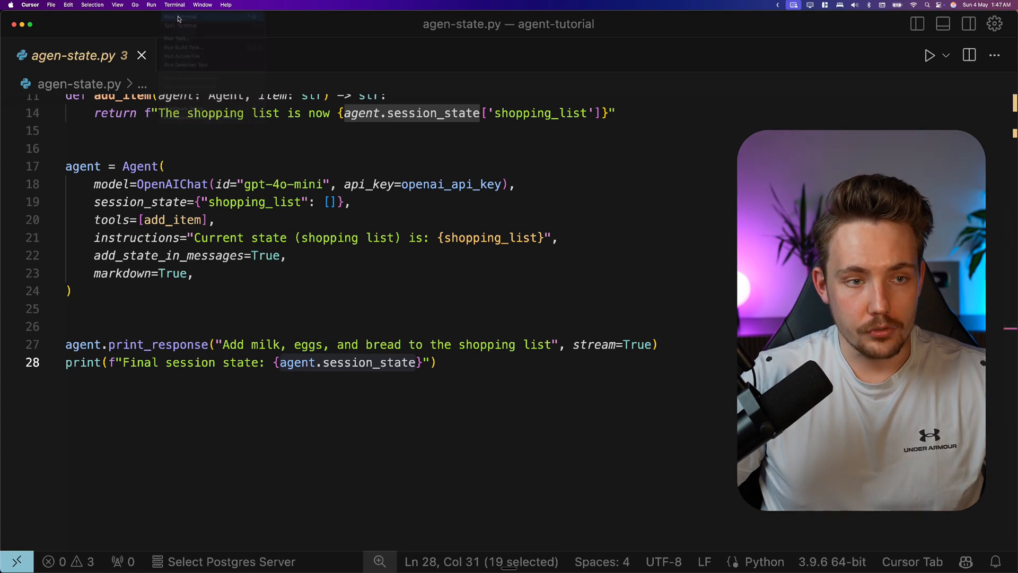
left_click(180, 17)
type("python agen")
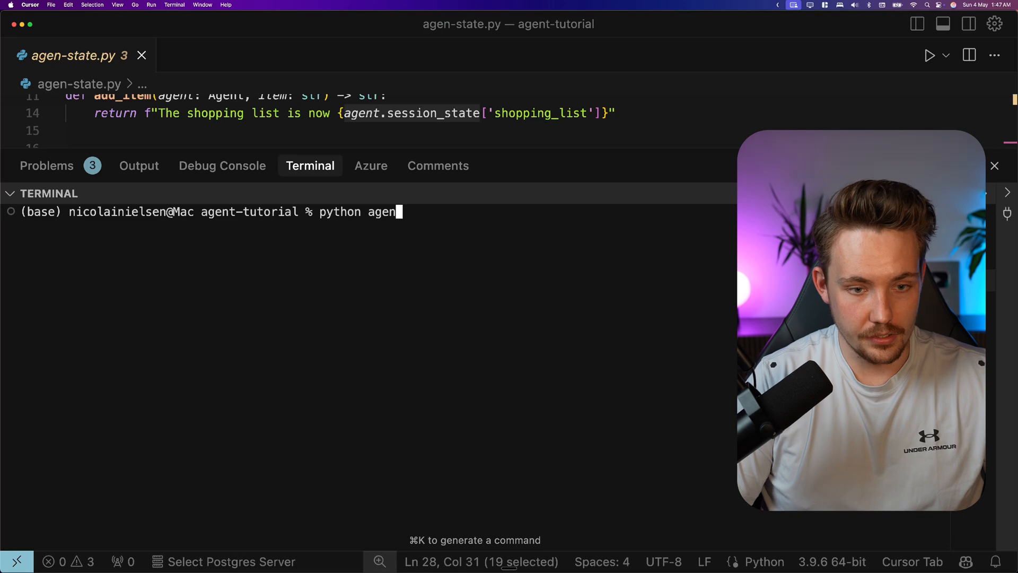
Finish typing the python agen-state.py command in the terminal.
type("-state.py")
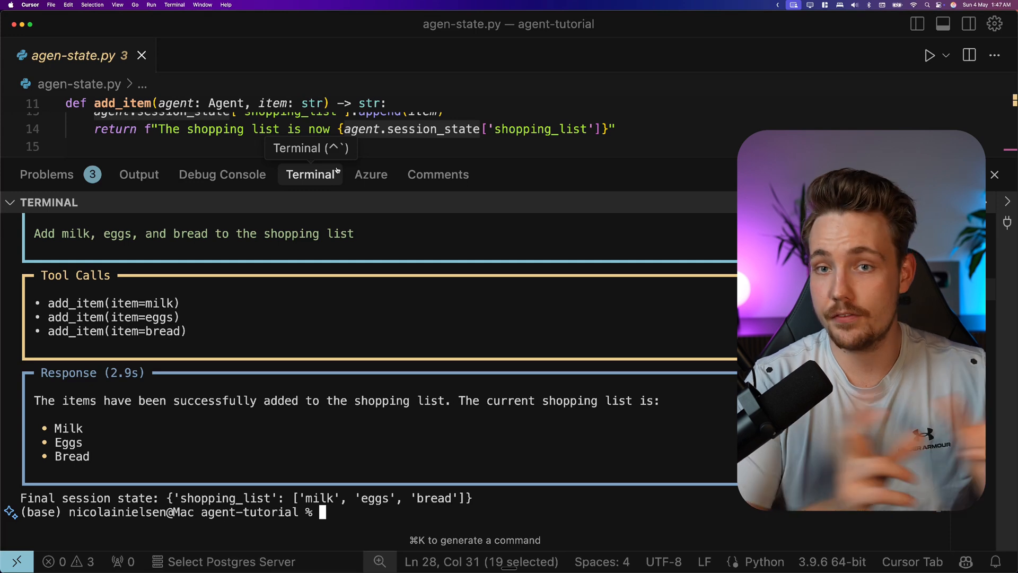
mouse_move(370, 174)
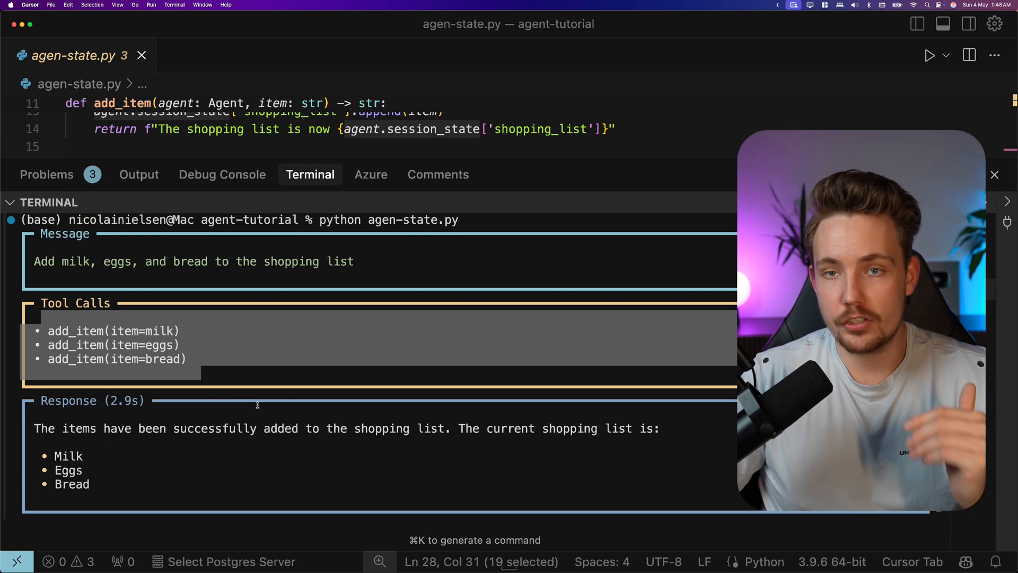
mouse_move(371, 174)
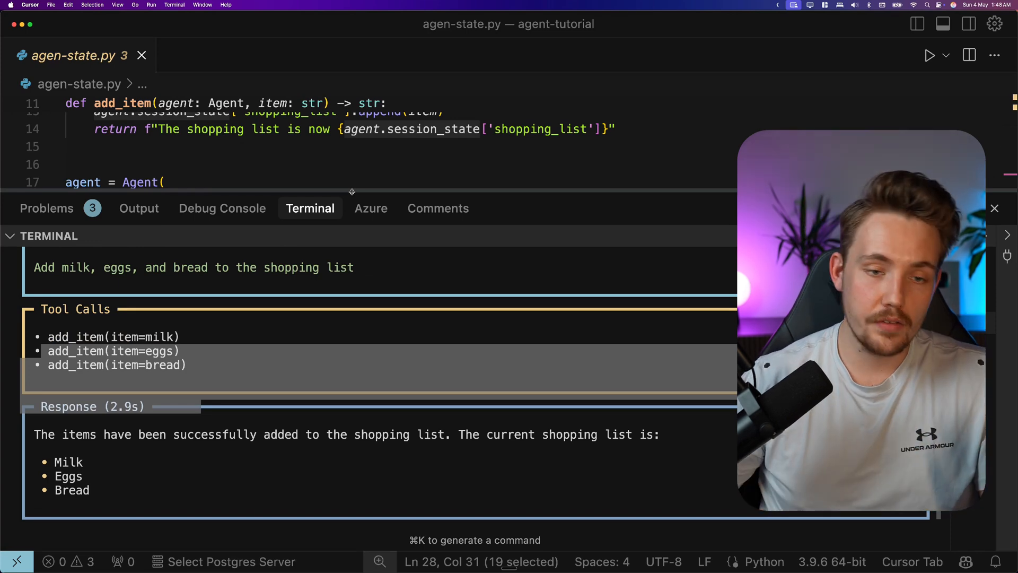
scroll("down", 3)
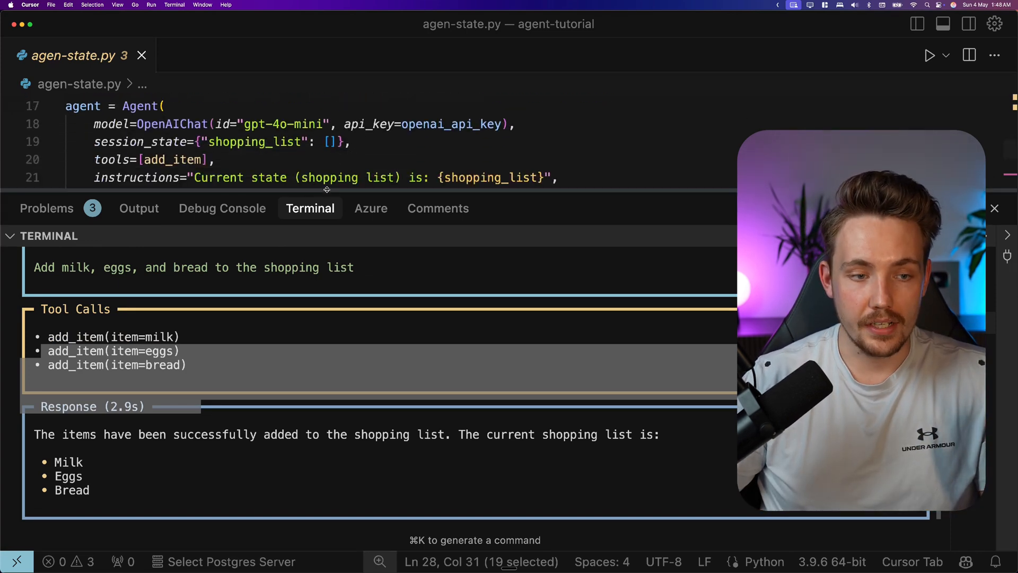